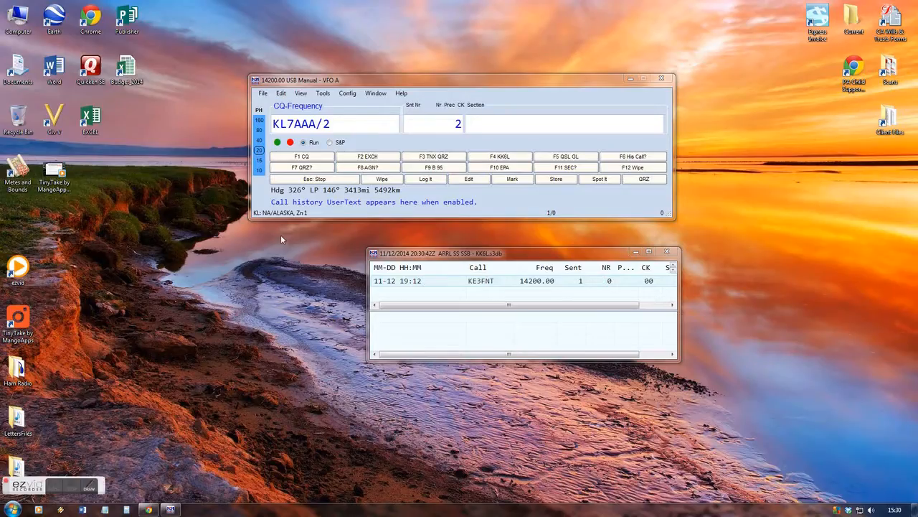
{"action": "mouse_move", "coordinate": [440, 198]}
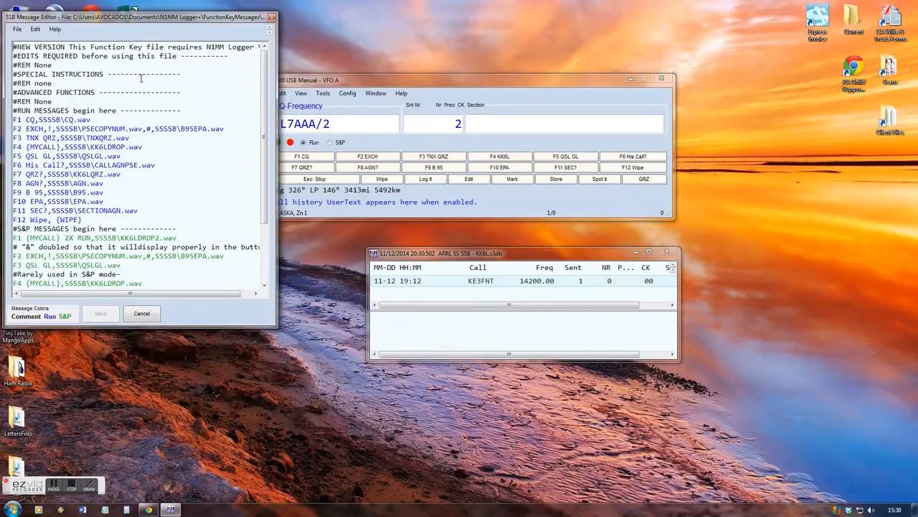
- Scroll through the SSB editor's Run and S&P function-key message definitions
{"action": "scroll", "scroll_direction": "down", "scroll_amount": 3}
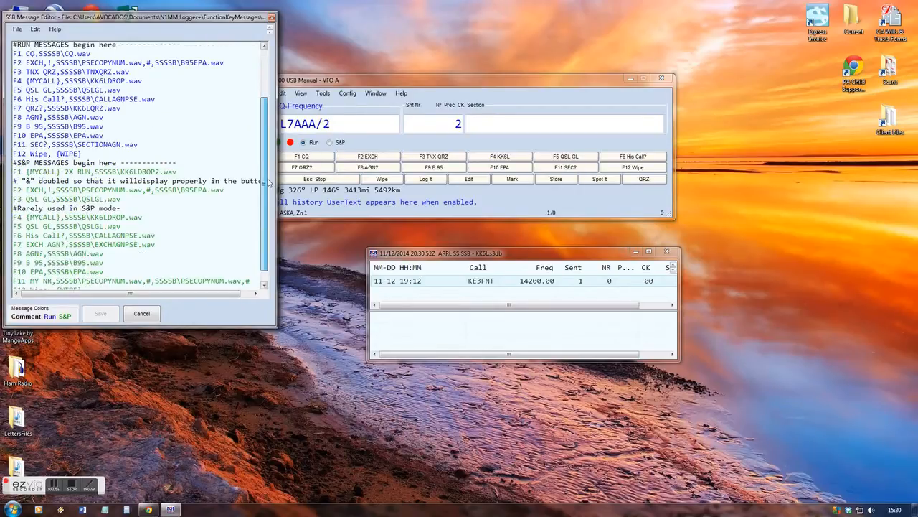
{"action": "scroll", "scroll_direction": "up", "scroll_amount": 3}
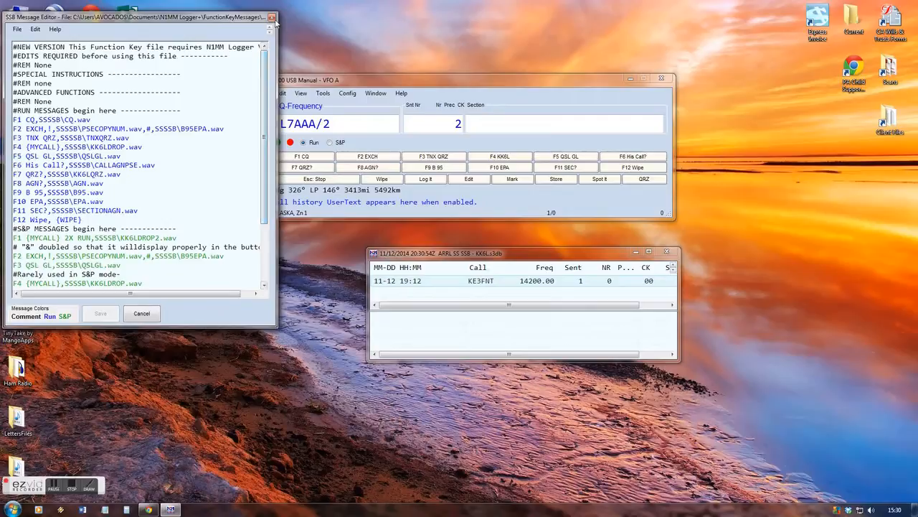
- Close the message editor and review the configuration's Function Keys, Other letters-path and Audio tabs
{"action": "left_click", "coordinate": [347, 93]}
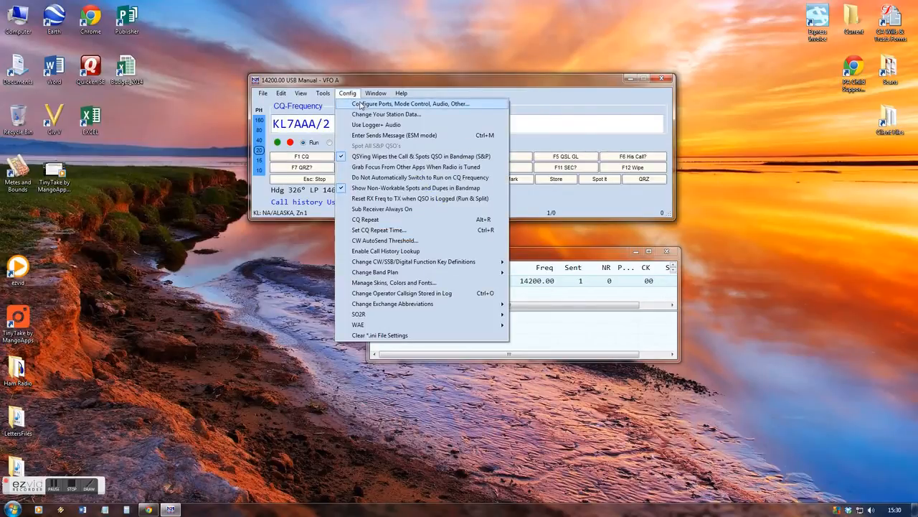
{"action": "left_click", "coordinate": [409, 104]}
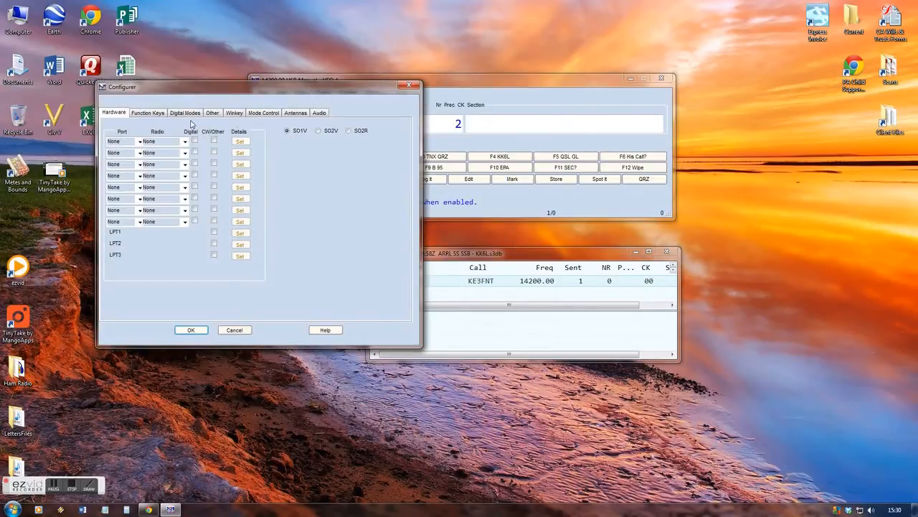
{"action": "left_click", "coordinate": [147, 113]}
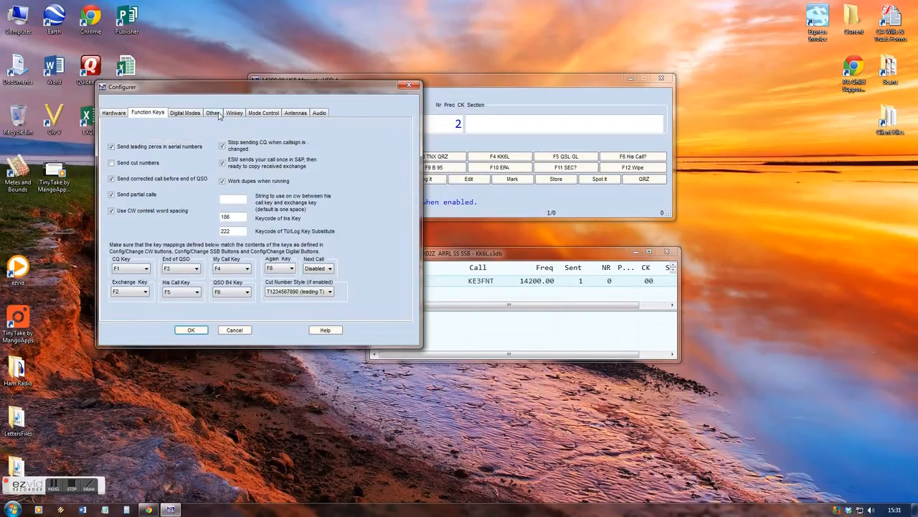
{"action": "left_click", "coordinate": [212, 113]}
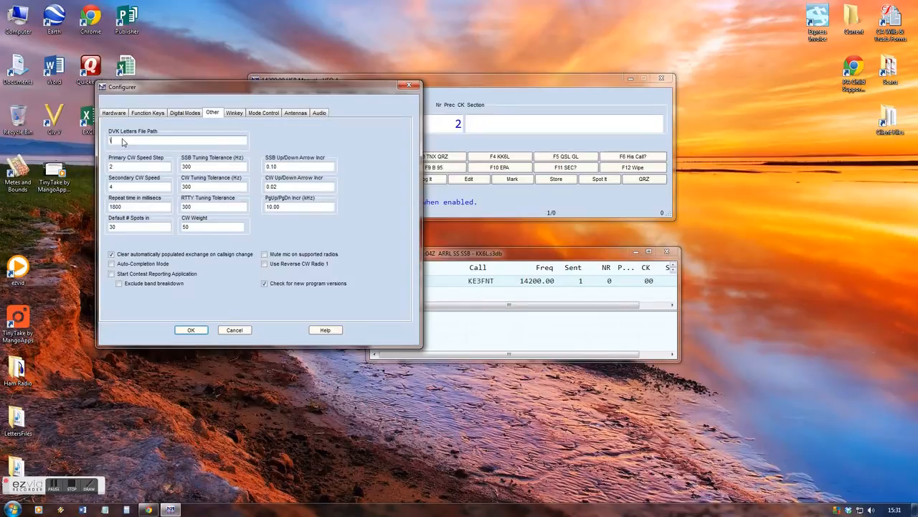
{"action": "right_click", "coordinate": [144, 140]}
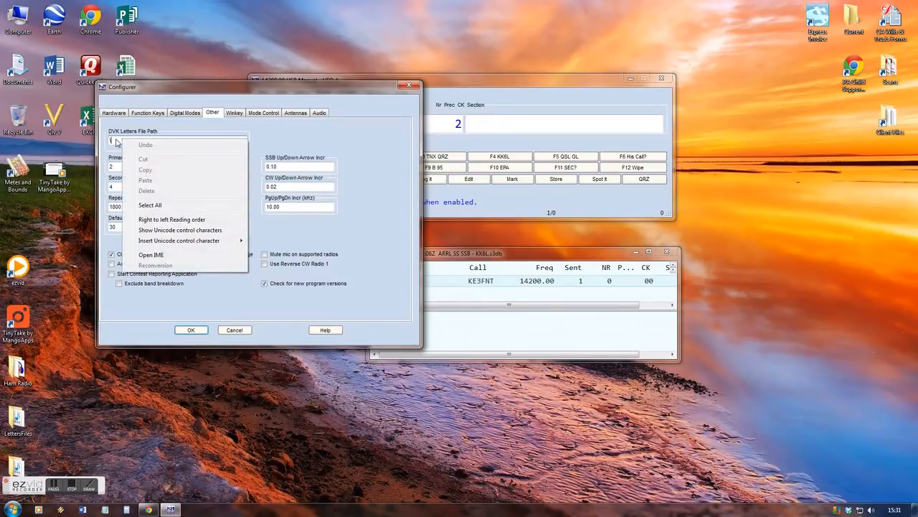
{"action": "left_click", "coordinate": [319, 113]}
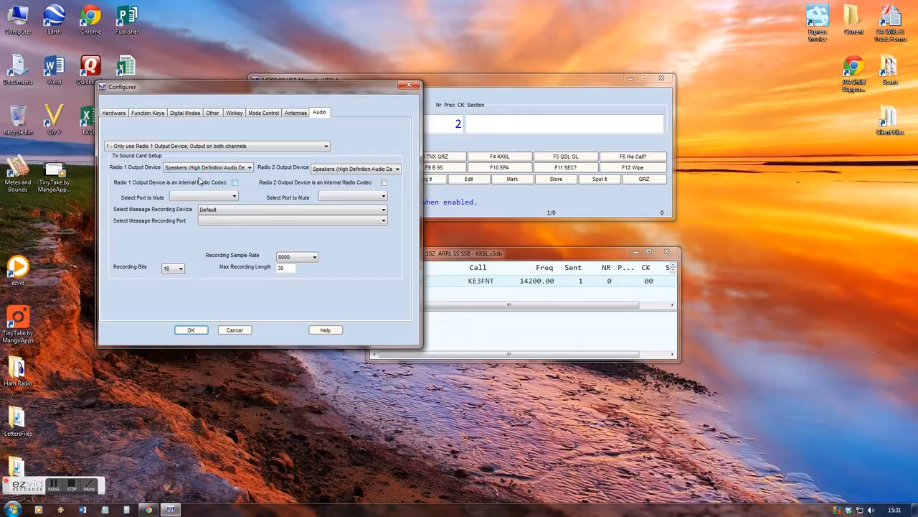
{"action": "left_click", "coordinate": [147, 113]}
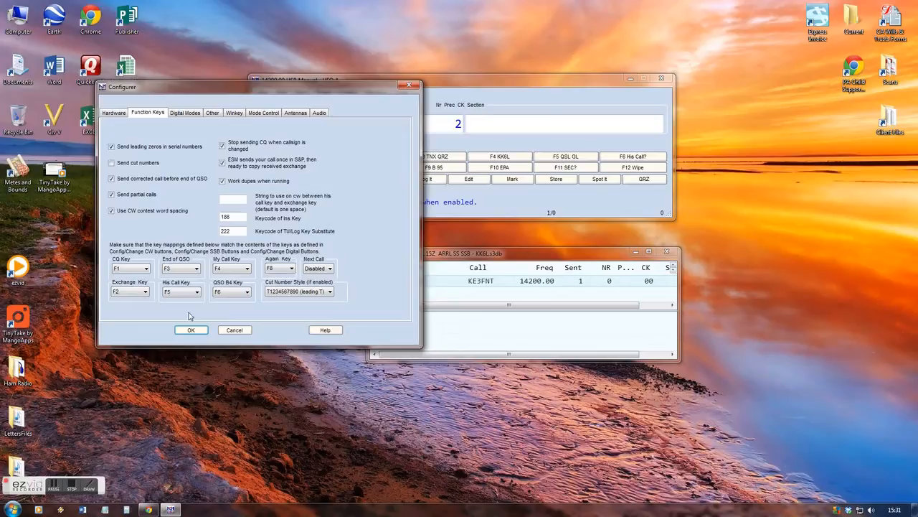
{"action": "left_click", "coordinate": [191, 330]}
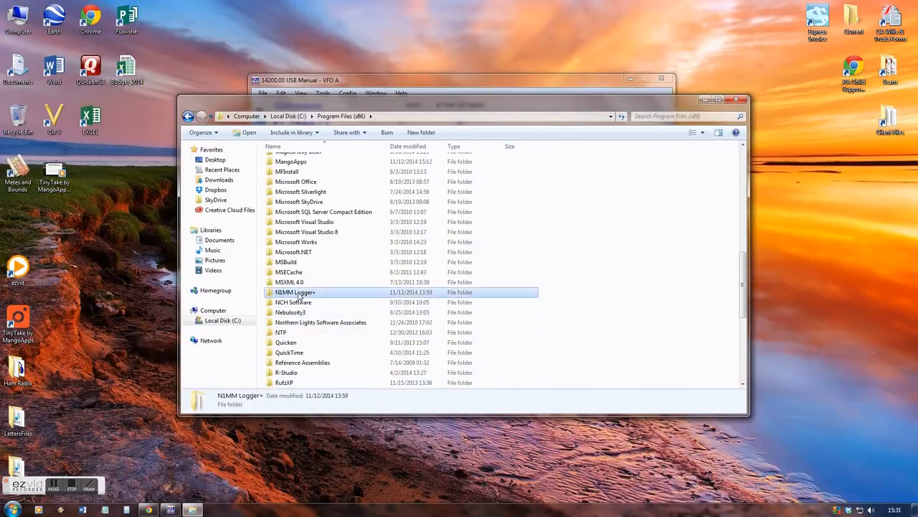
- Browse the N1MM Logger+ program folder's LettersFiles folder of recorded letter WAVs
{"action": "double_click", "coordinate": [295, 292]}
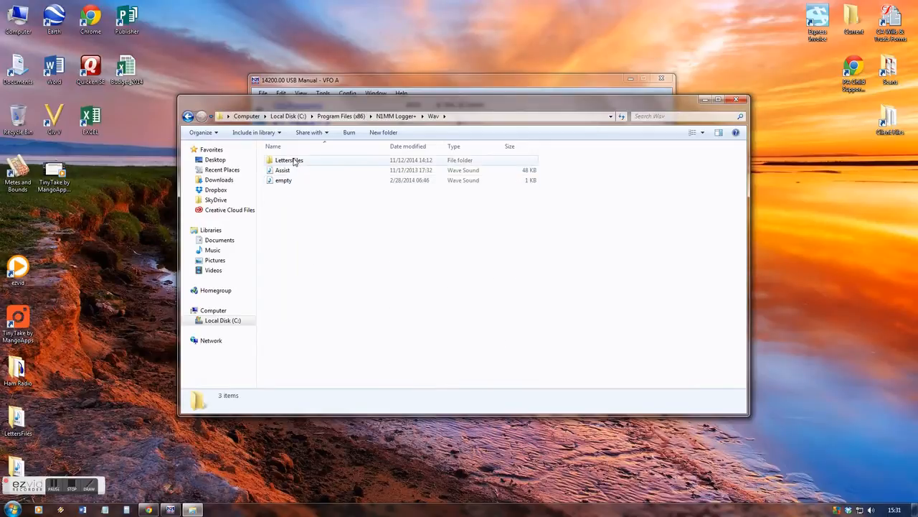
{"action": "double_click", "coordinate": [289, 160]}
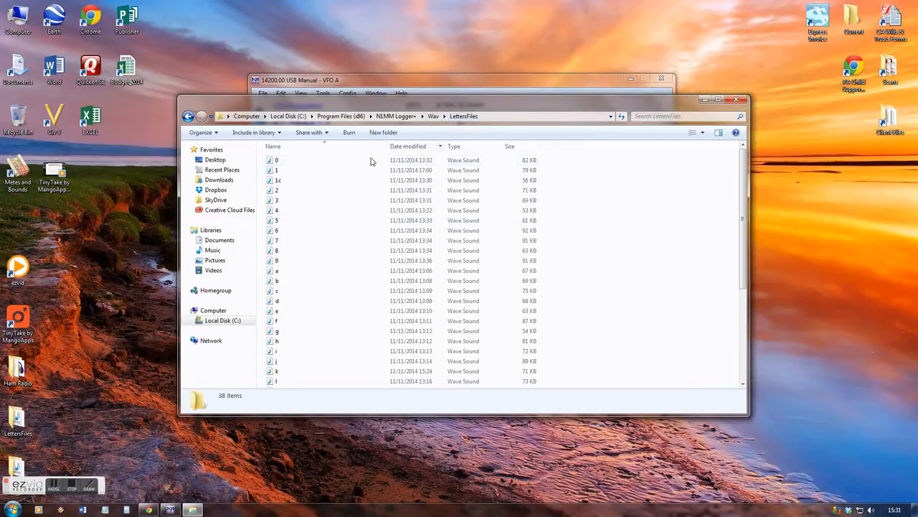
{"action": "scroll", "scroll_direction": "down", "scroll_amount": 3}
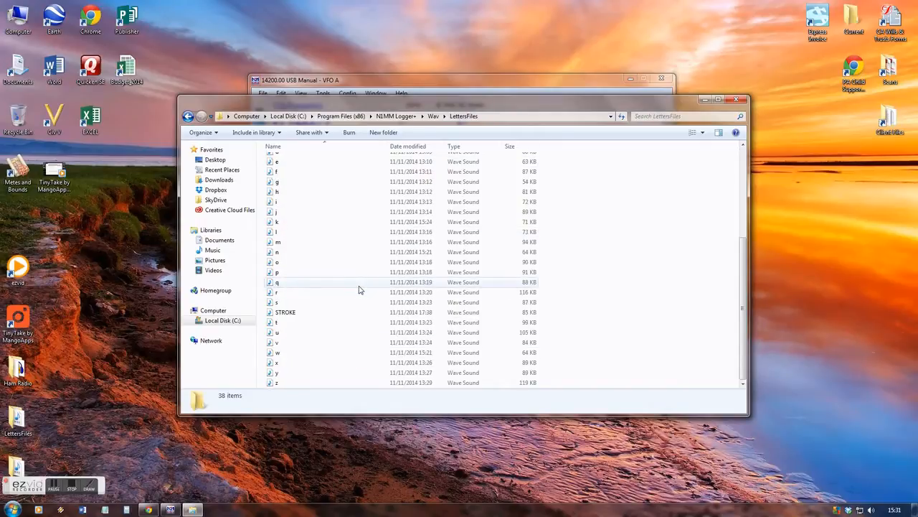
{"action": "scroll", "scroll_direction": "up", "scroll_amount": 3}
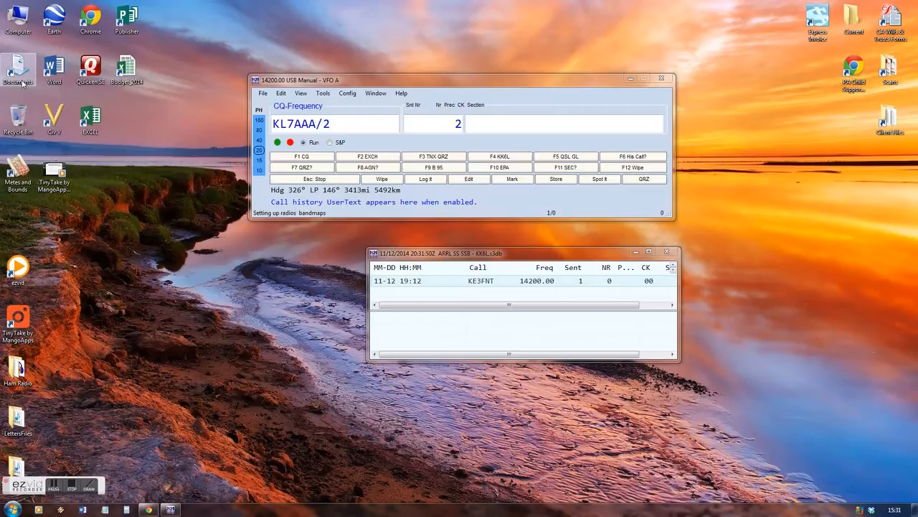
- Open Documents > N1MM Logger+ > Wav > SSSSB voice message folder
{"action": "double_click", "coordinate": [18, 69]}
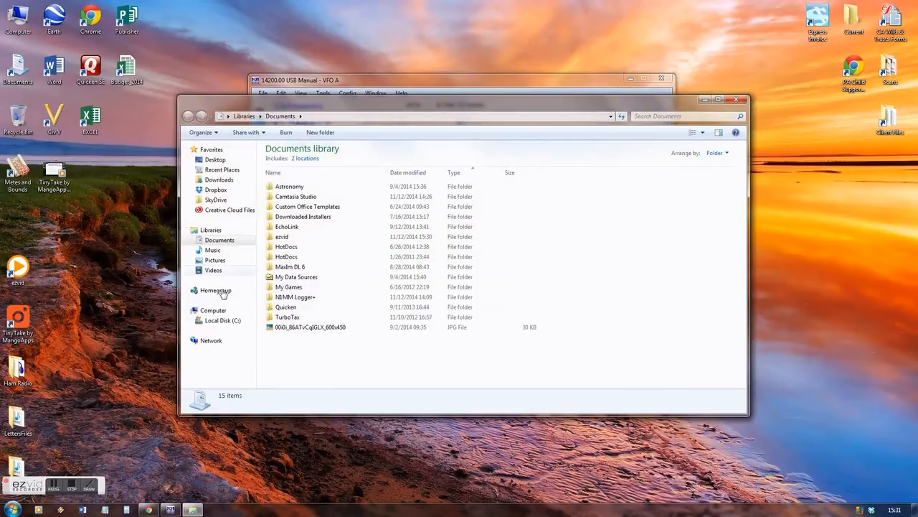
{"action": "double_click", "coordinate": [295, 296]}
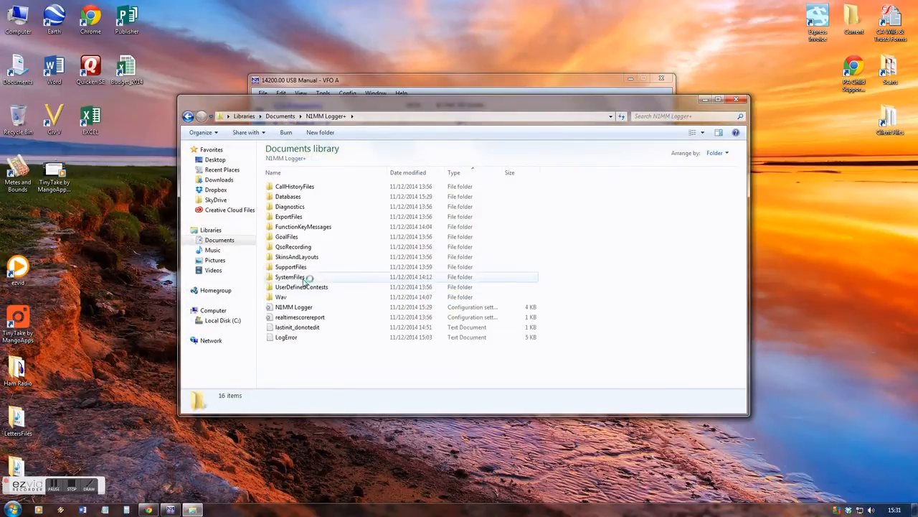
{"action": "left_click", "coordinate": [281, 297]}
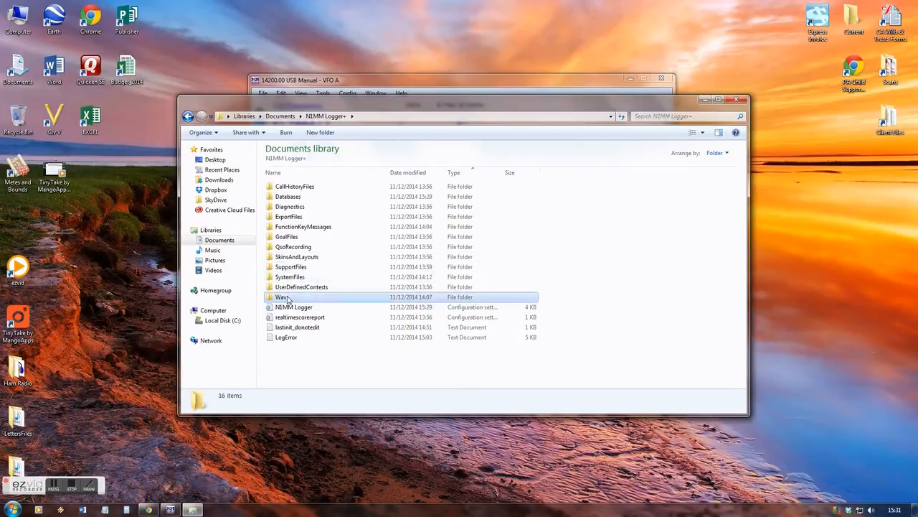
{"action": "double_click", "coordinate": [282, 297]}
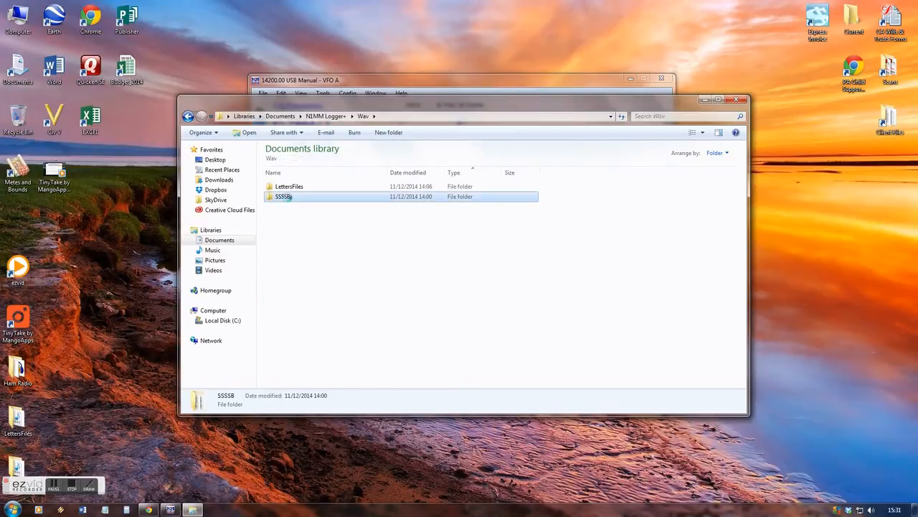
{"action": "double_click", "coordinate": [283, 196]}
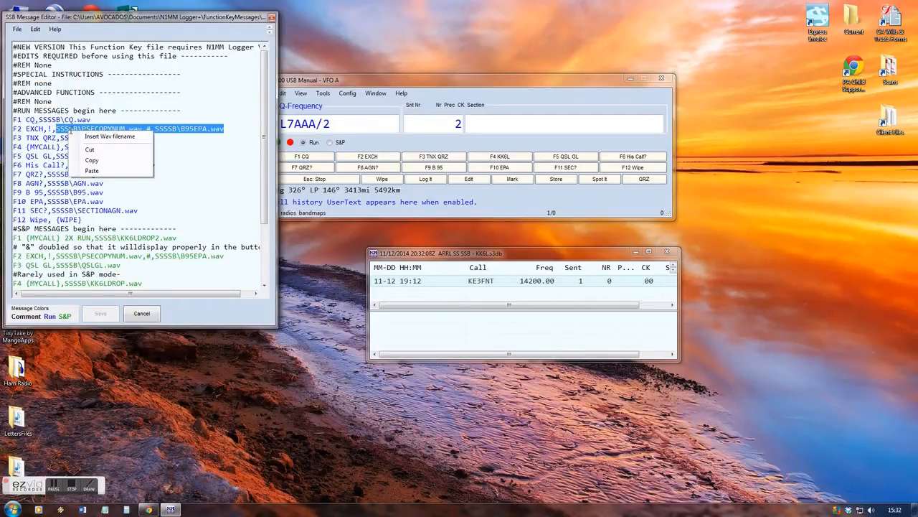
- Browse to the SSSSB folder for a WAV file to insert into the F2 macro
{"action": "left_click", "coordinate": [109, 137]}
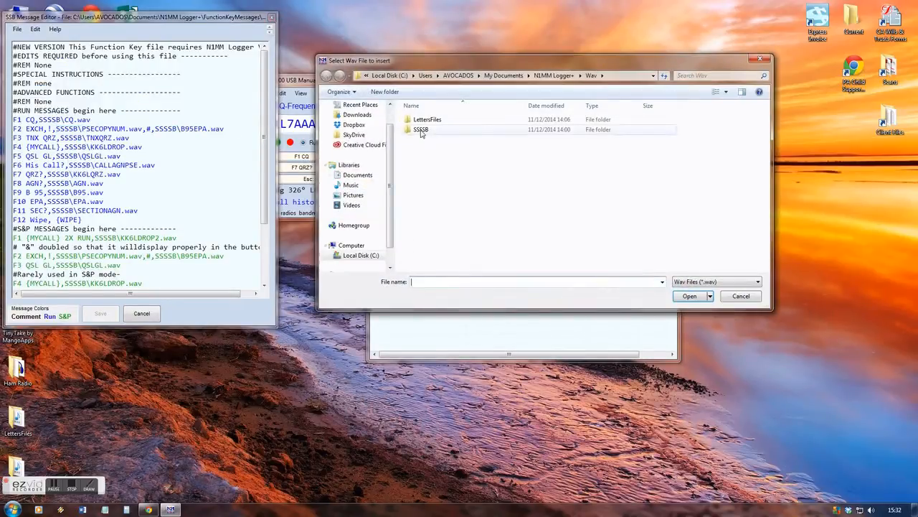
{"action": "double_click", "coordinate": [420, 129]}
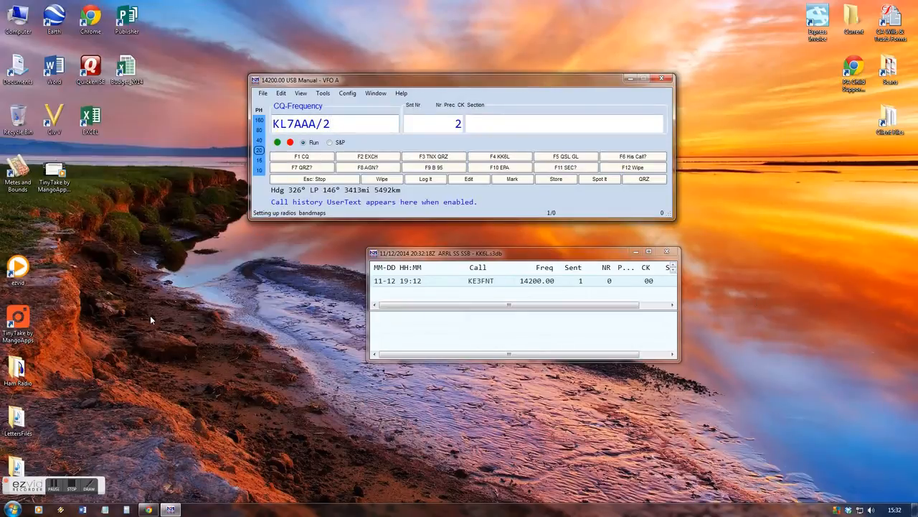
- Switch the operating mode to S&P and back to Run to compare function-key messages
{"action": "left_click", "coordinate": [375, 123]}
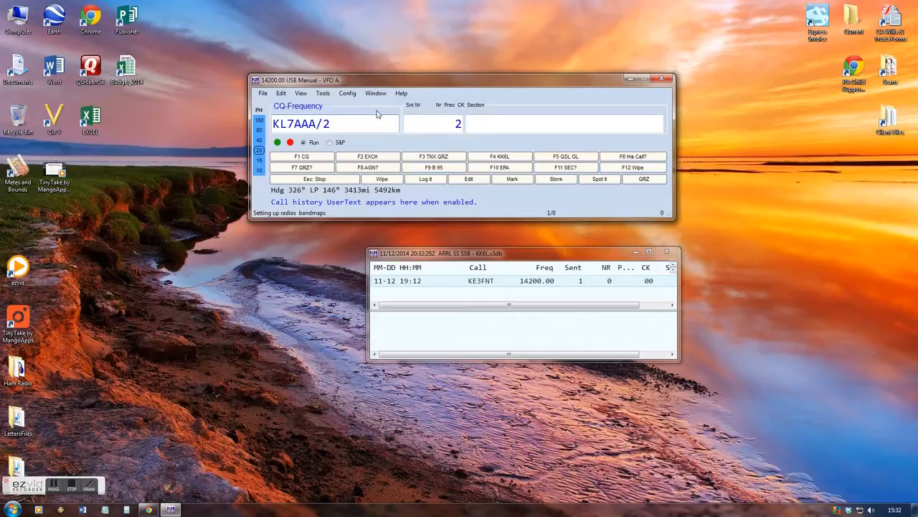
{"action": "mouse_move", "coordinate": [314, 280]}
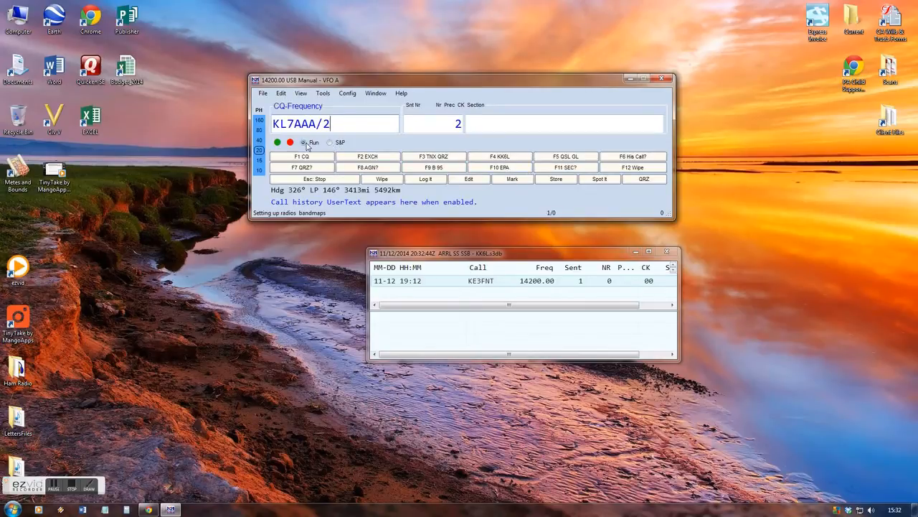
{"action": "left_click", "coordinate": [330, 142]}
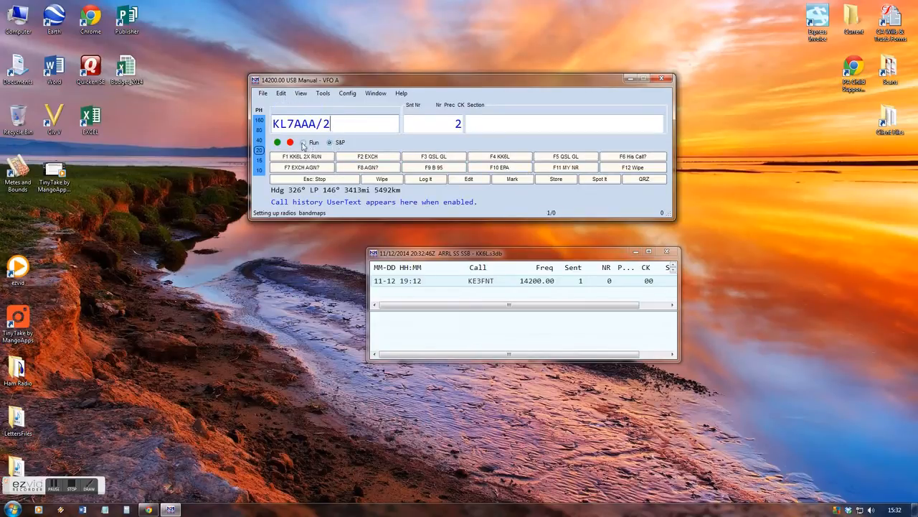
{"action": "left_click", "coordinate": [330, 142]}
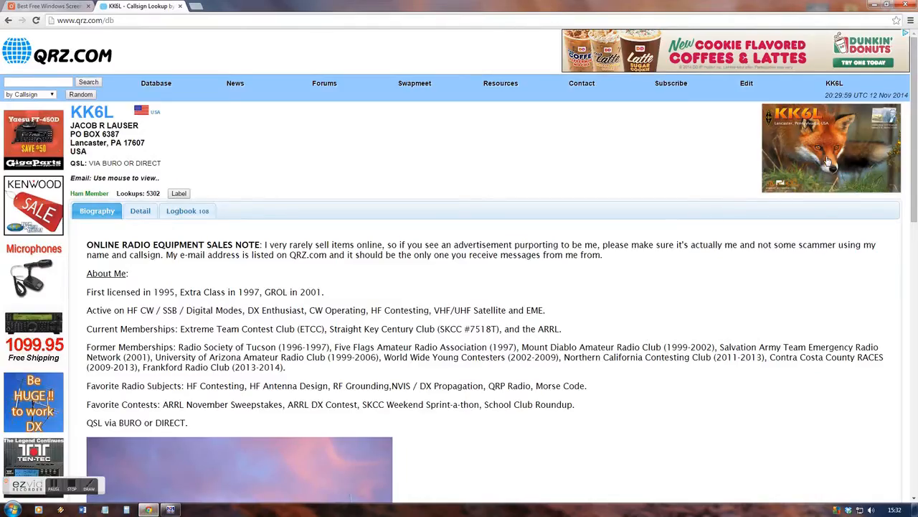
{"action": "left_click", "coordinate": [831, 147]}
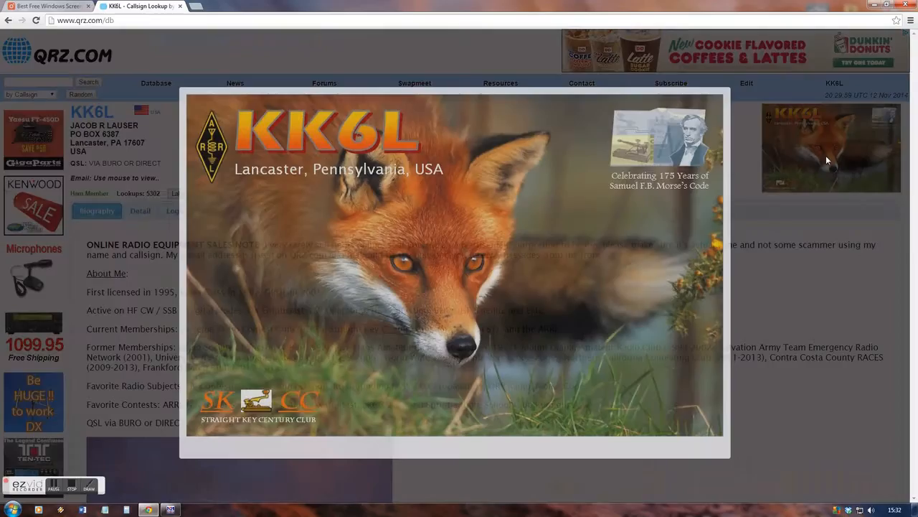